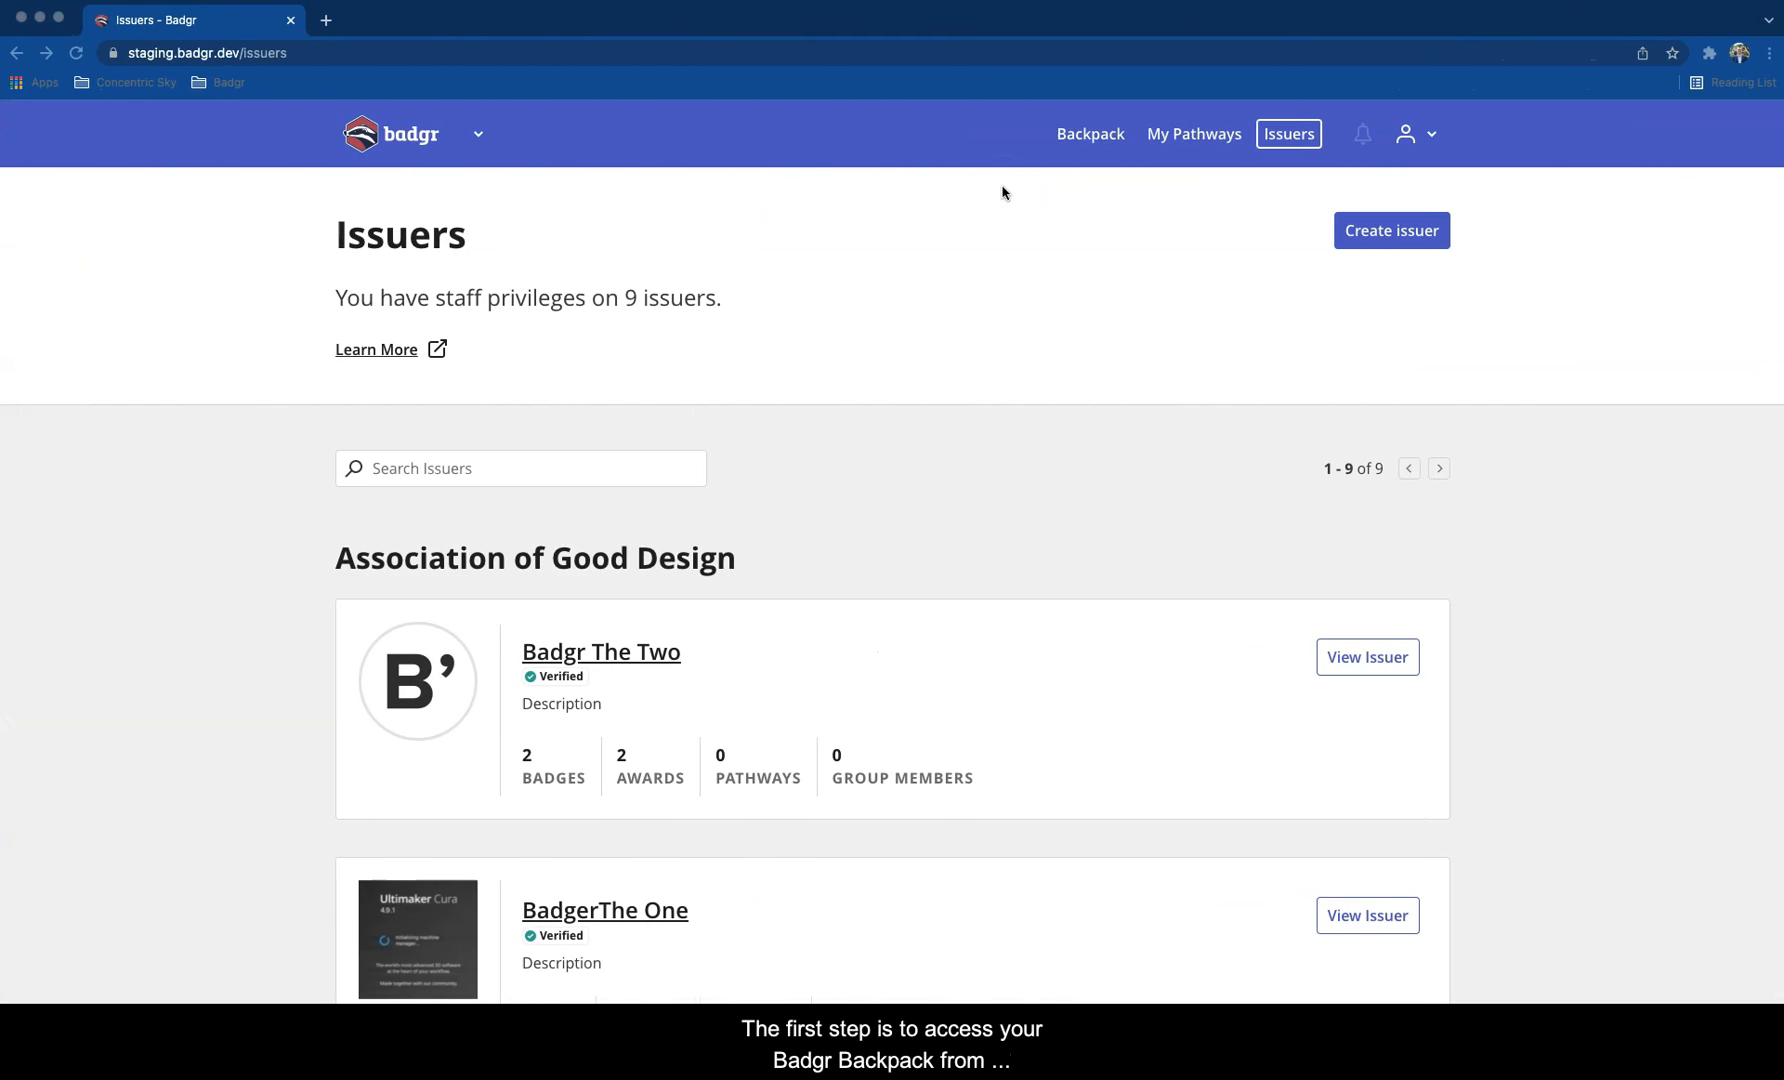
Open the Human Resources Guru badge from the Badgr Backpack
left_click(1088, 133)
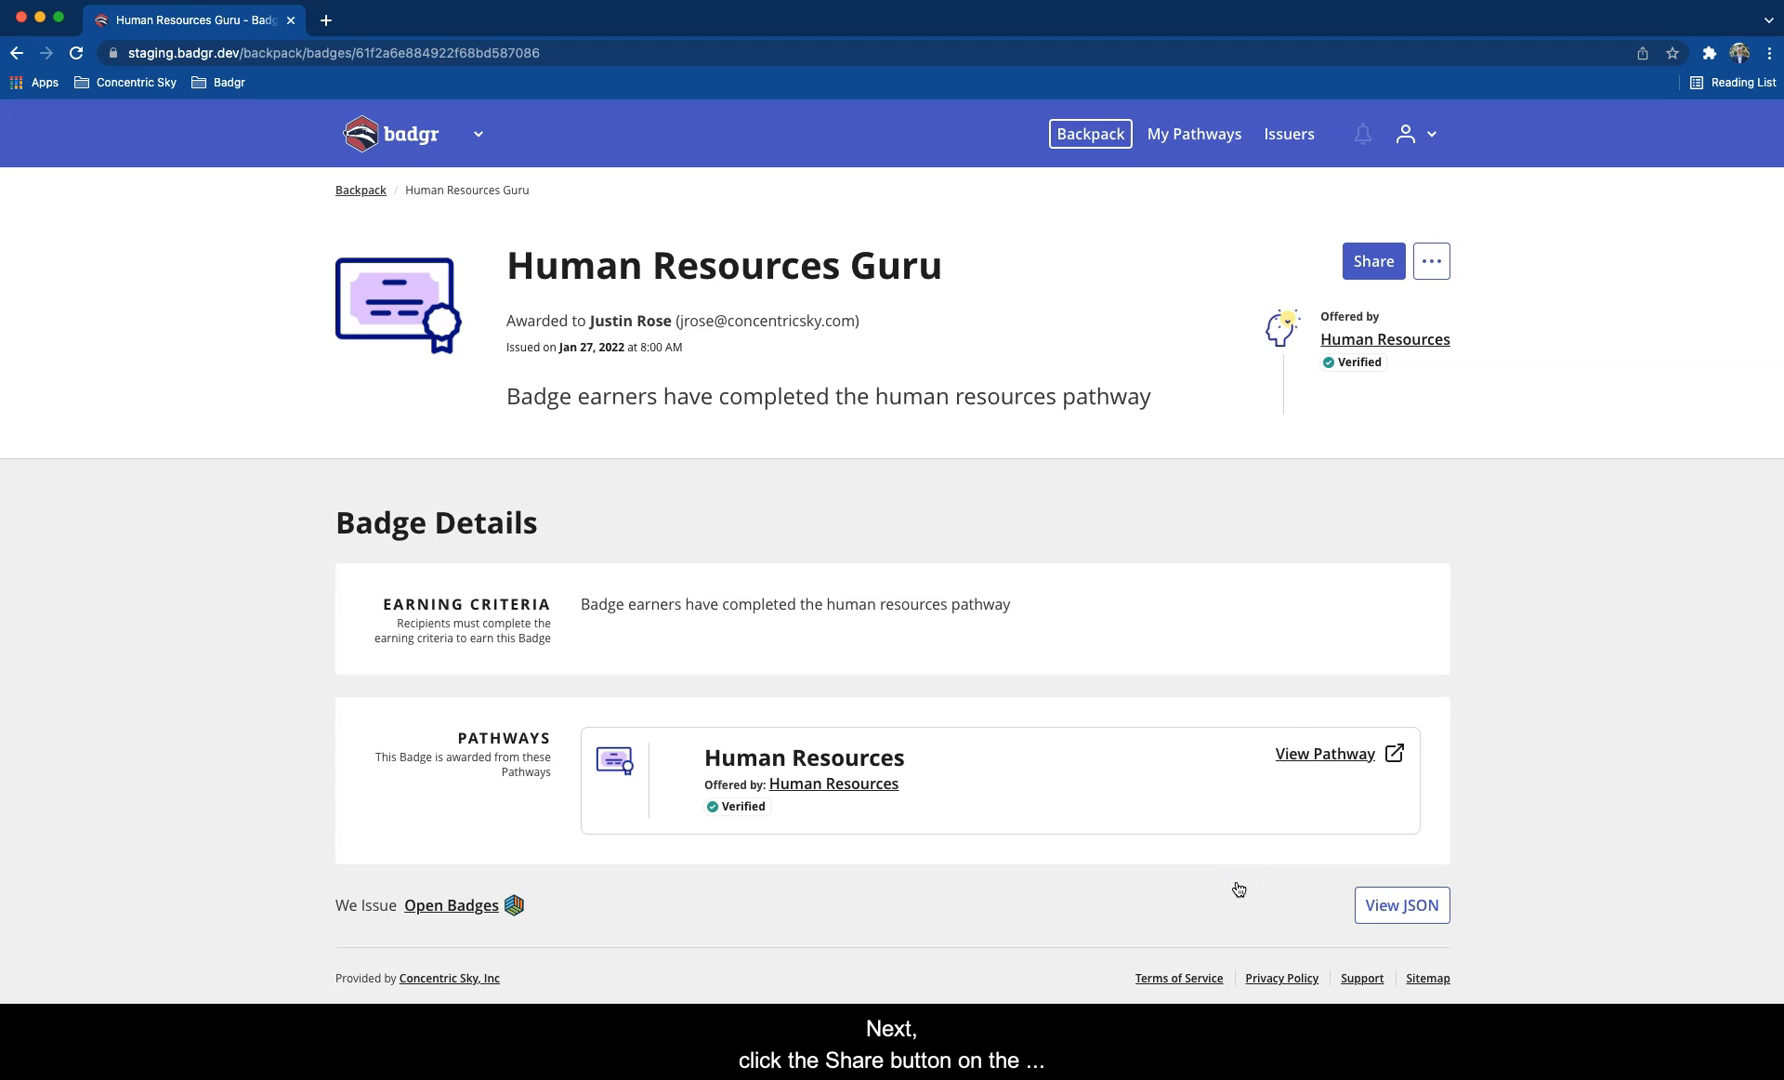
Open the badge's Share dialog on its Social options
left_click(1371, 261)
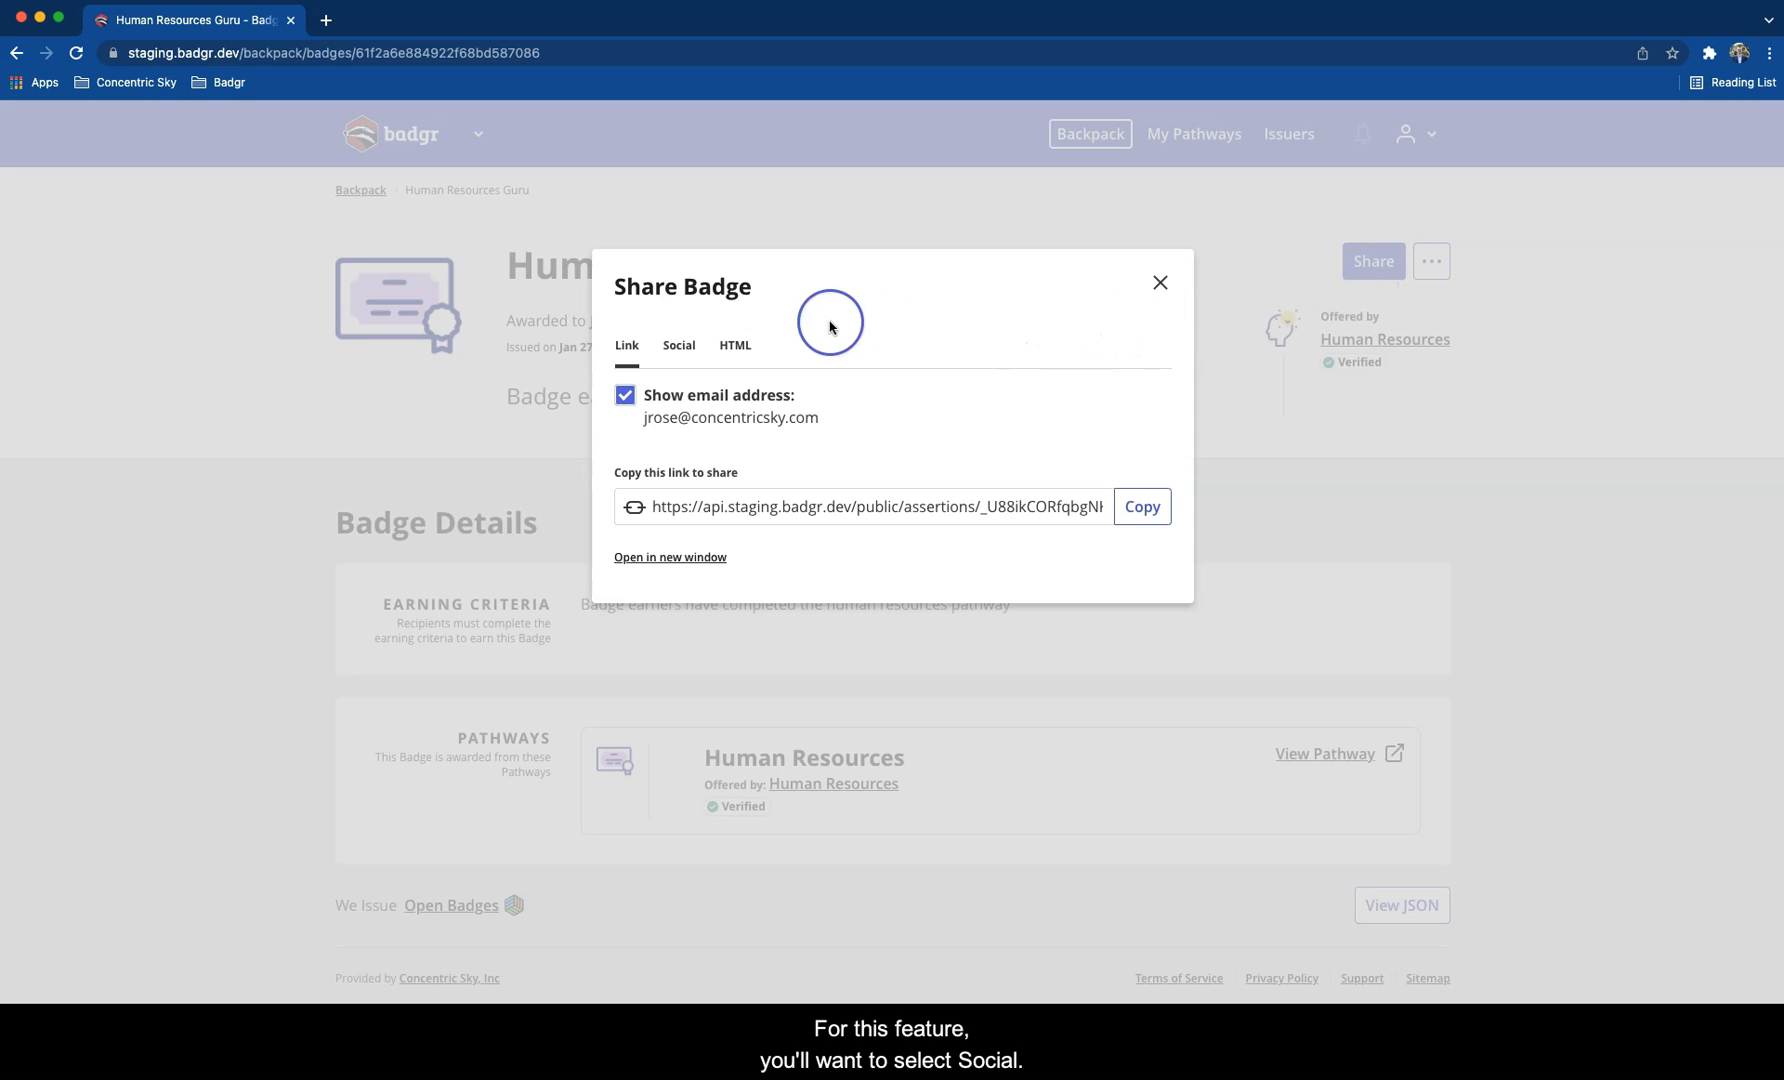
left_click(679, 345)
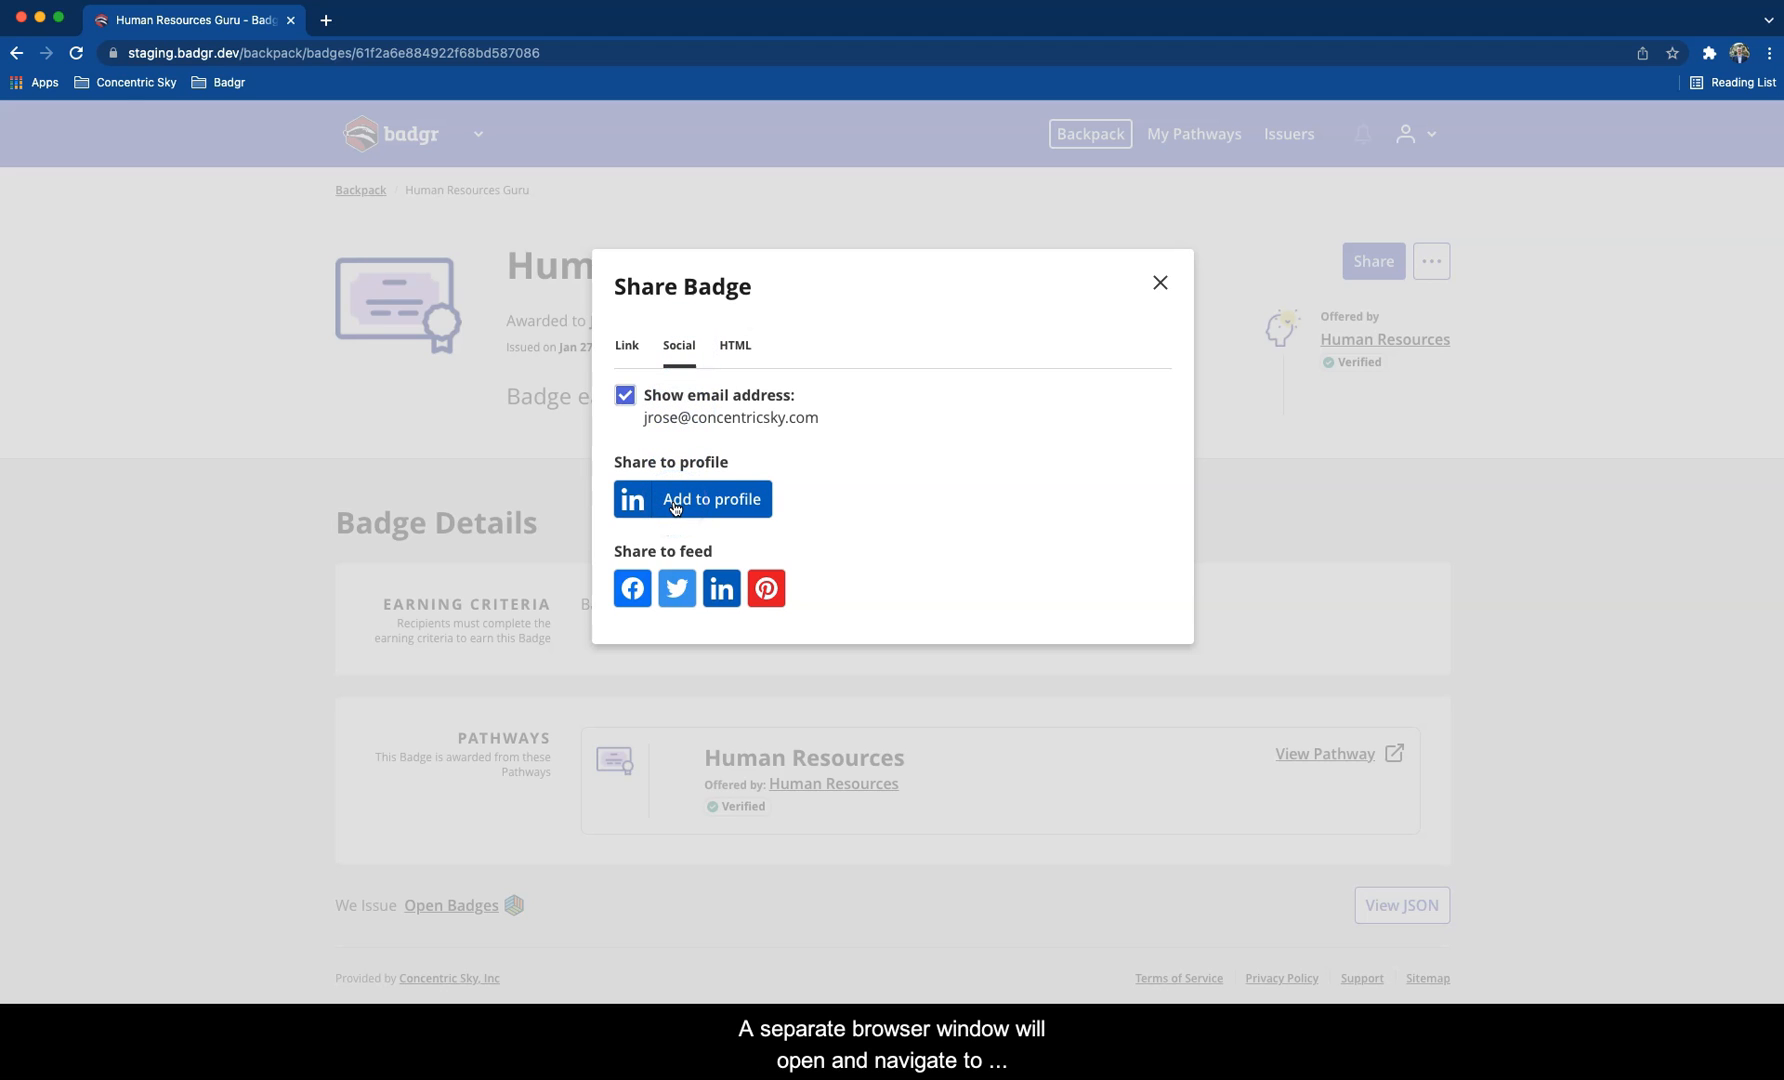
Add the badge to LinkedIn and save the prefilled Human Resources Guru certification from Badgr
left_click(692, 498)
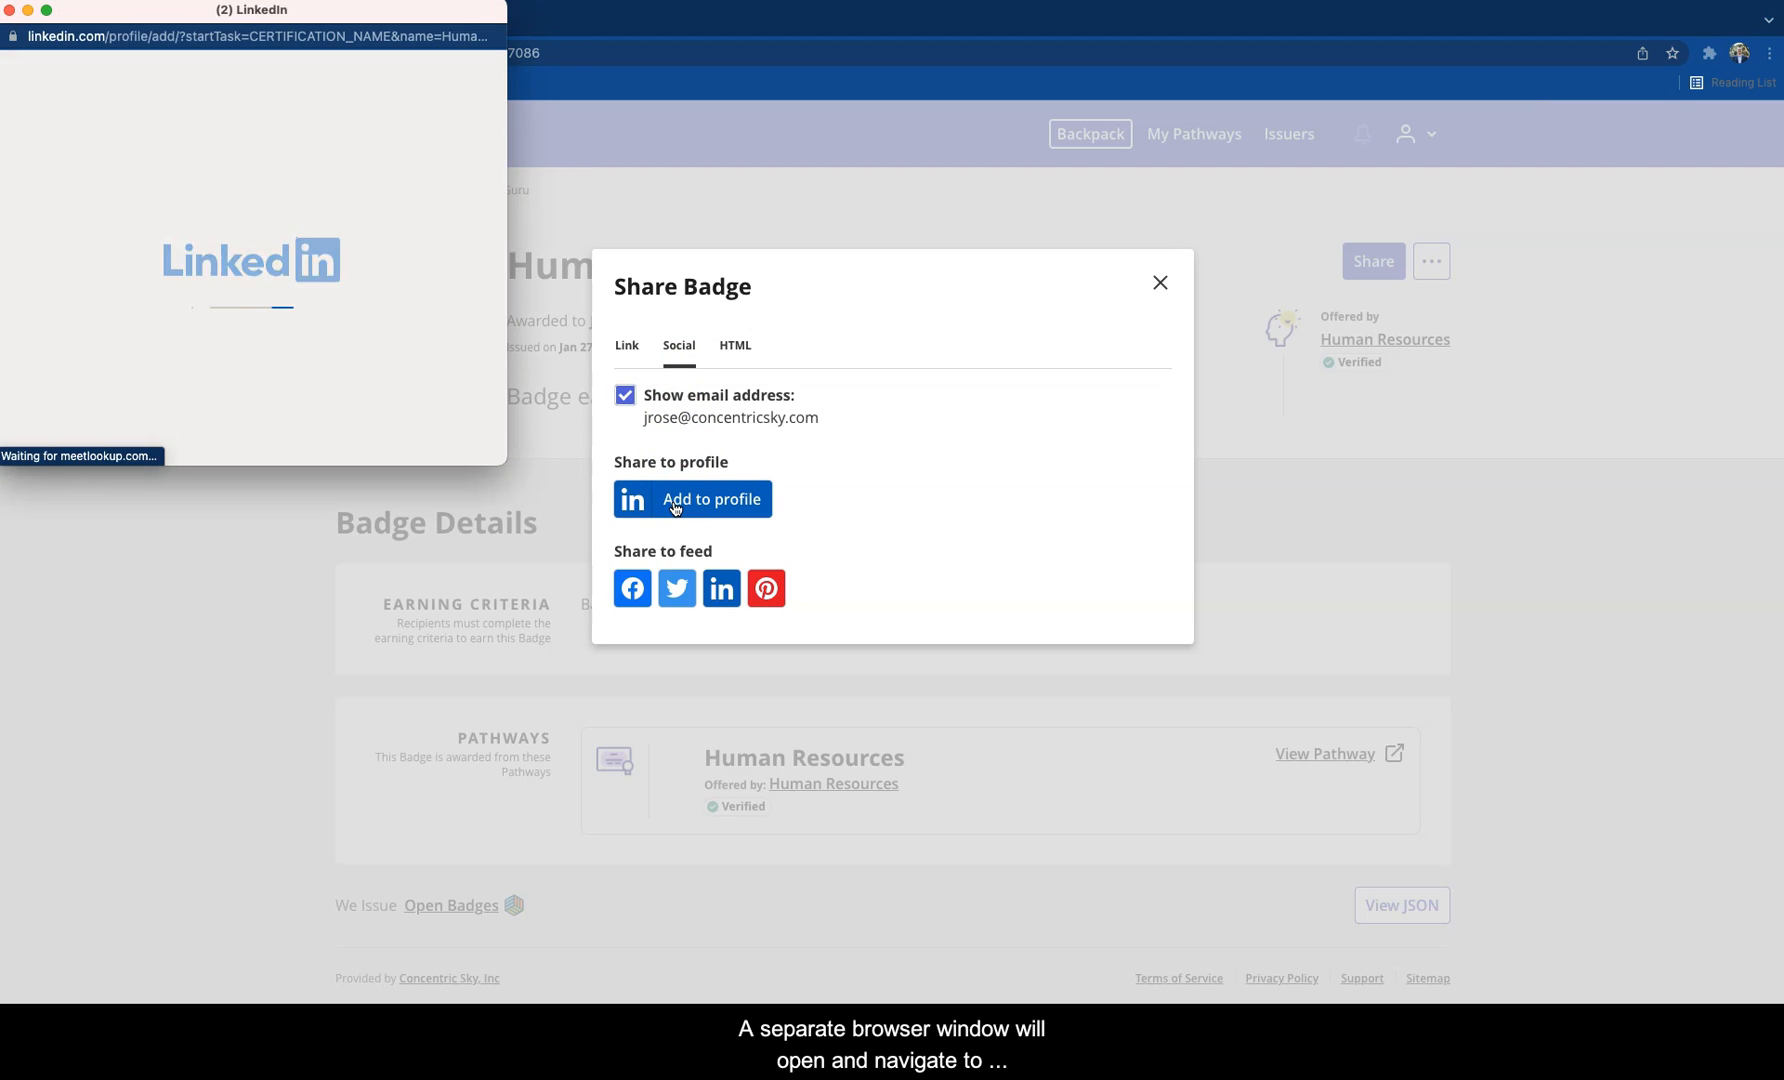
left_click(692, 498)
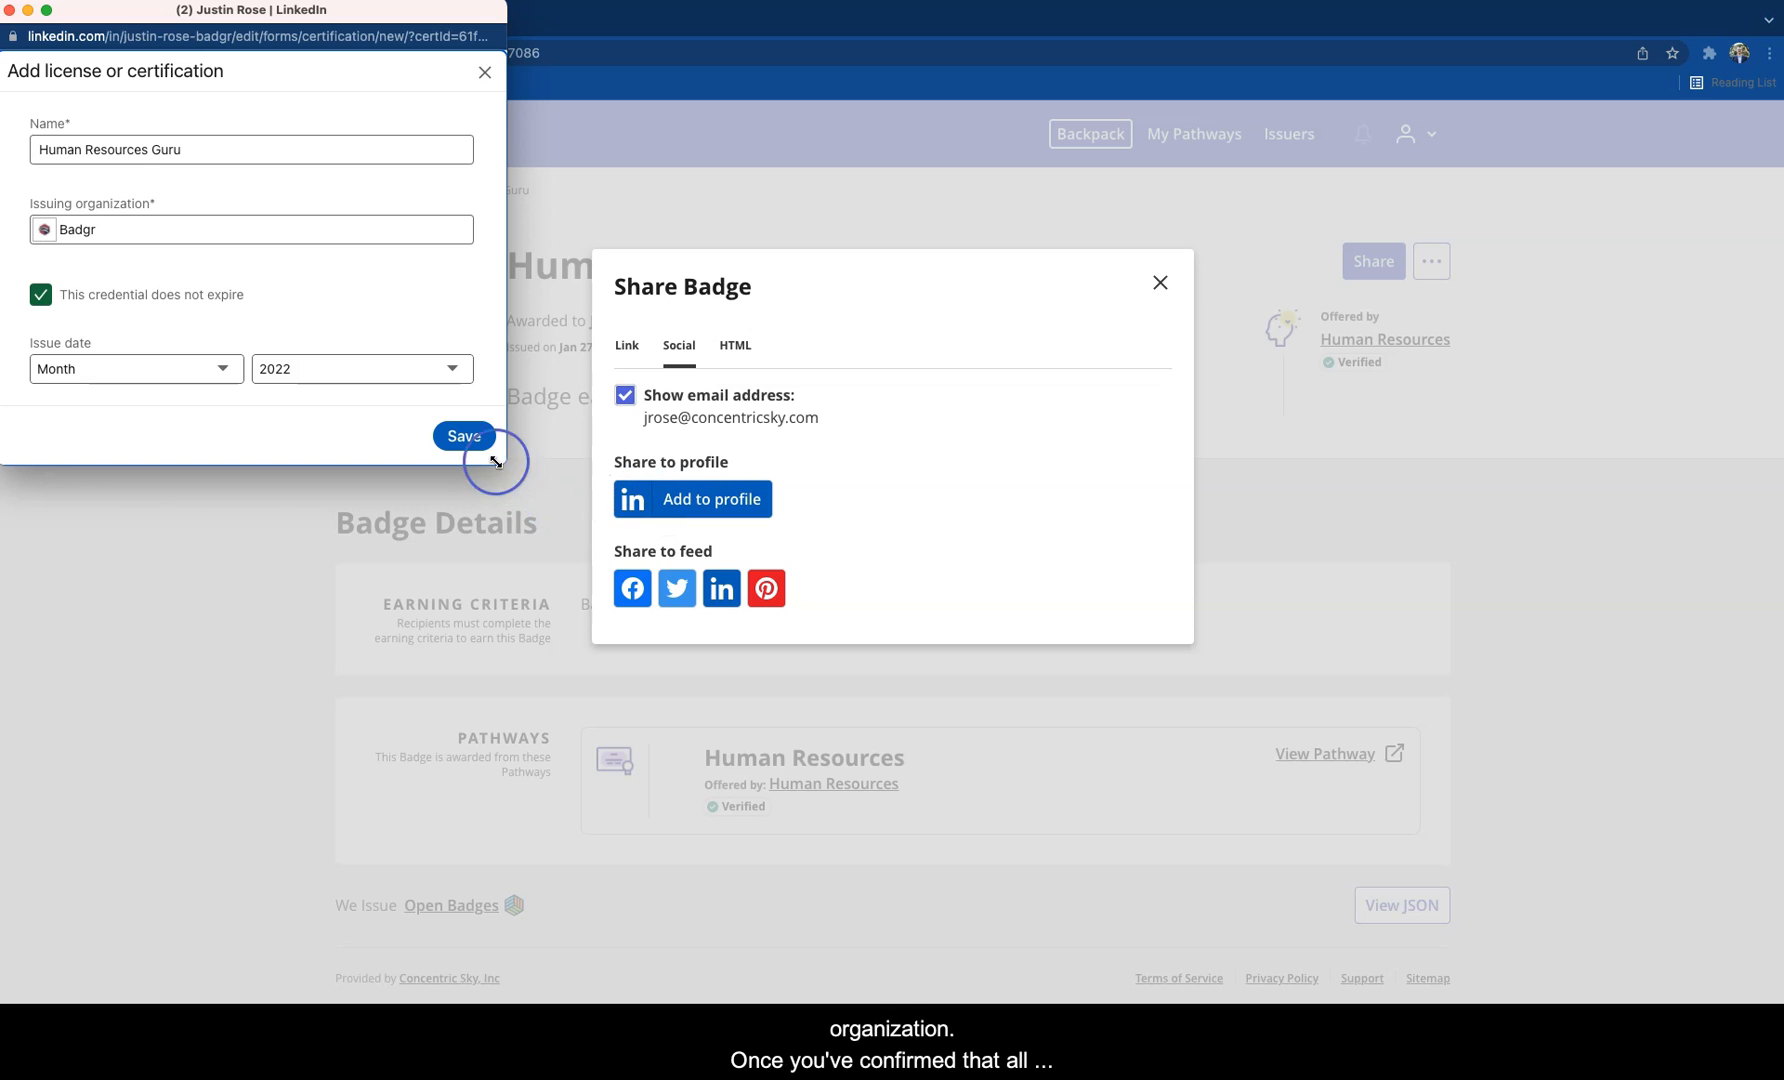
left_click(464, 436)
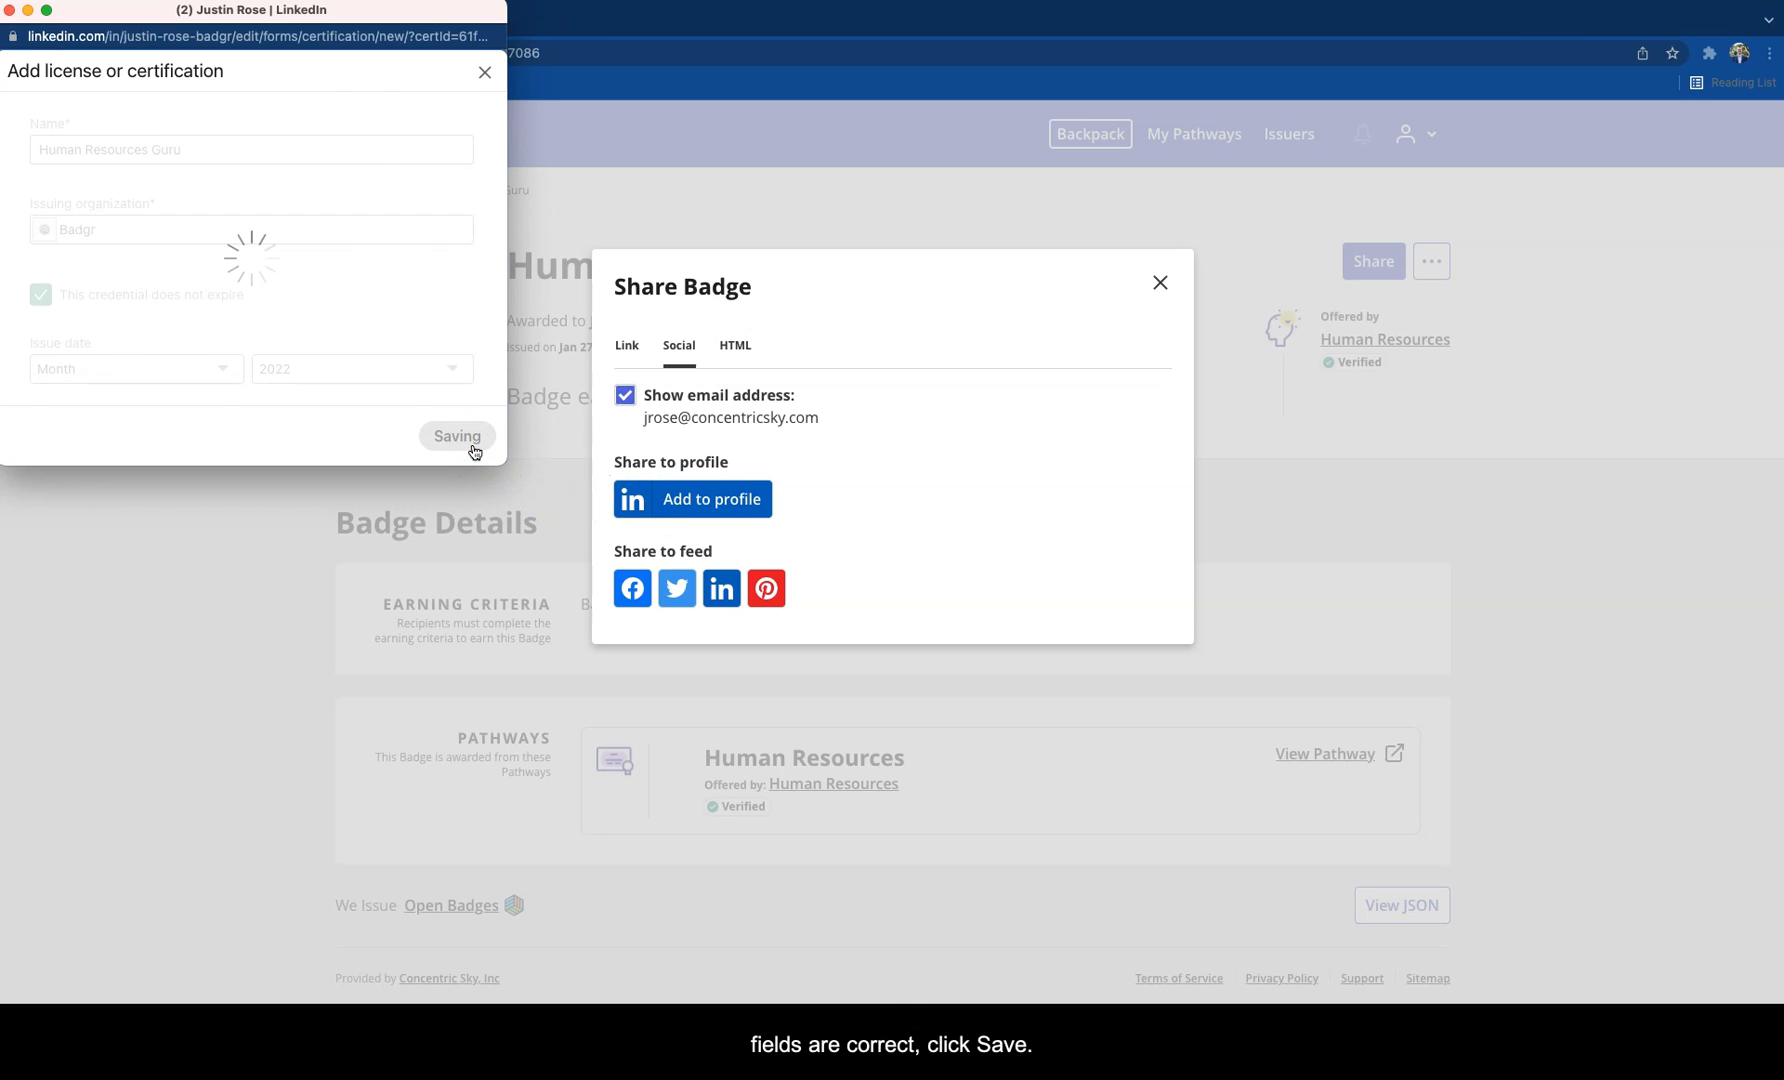
left_click(455, 436)
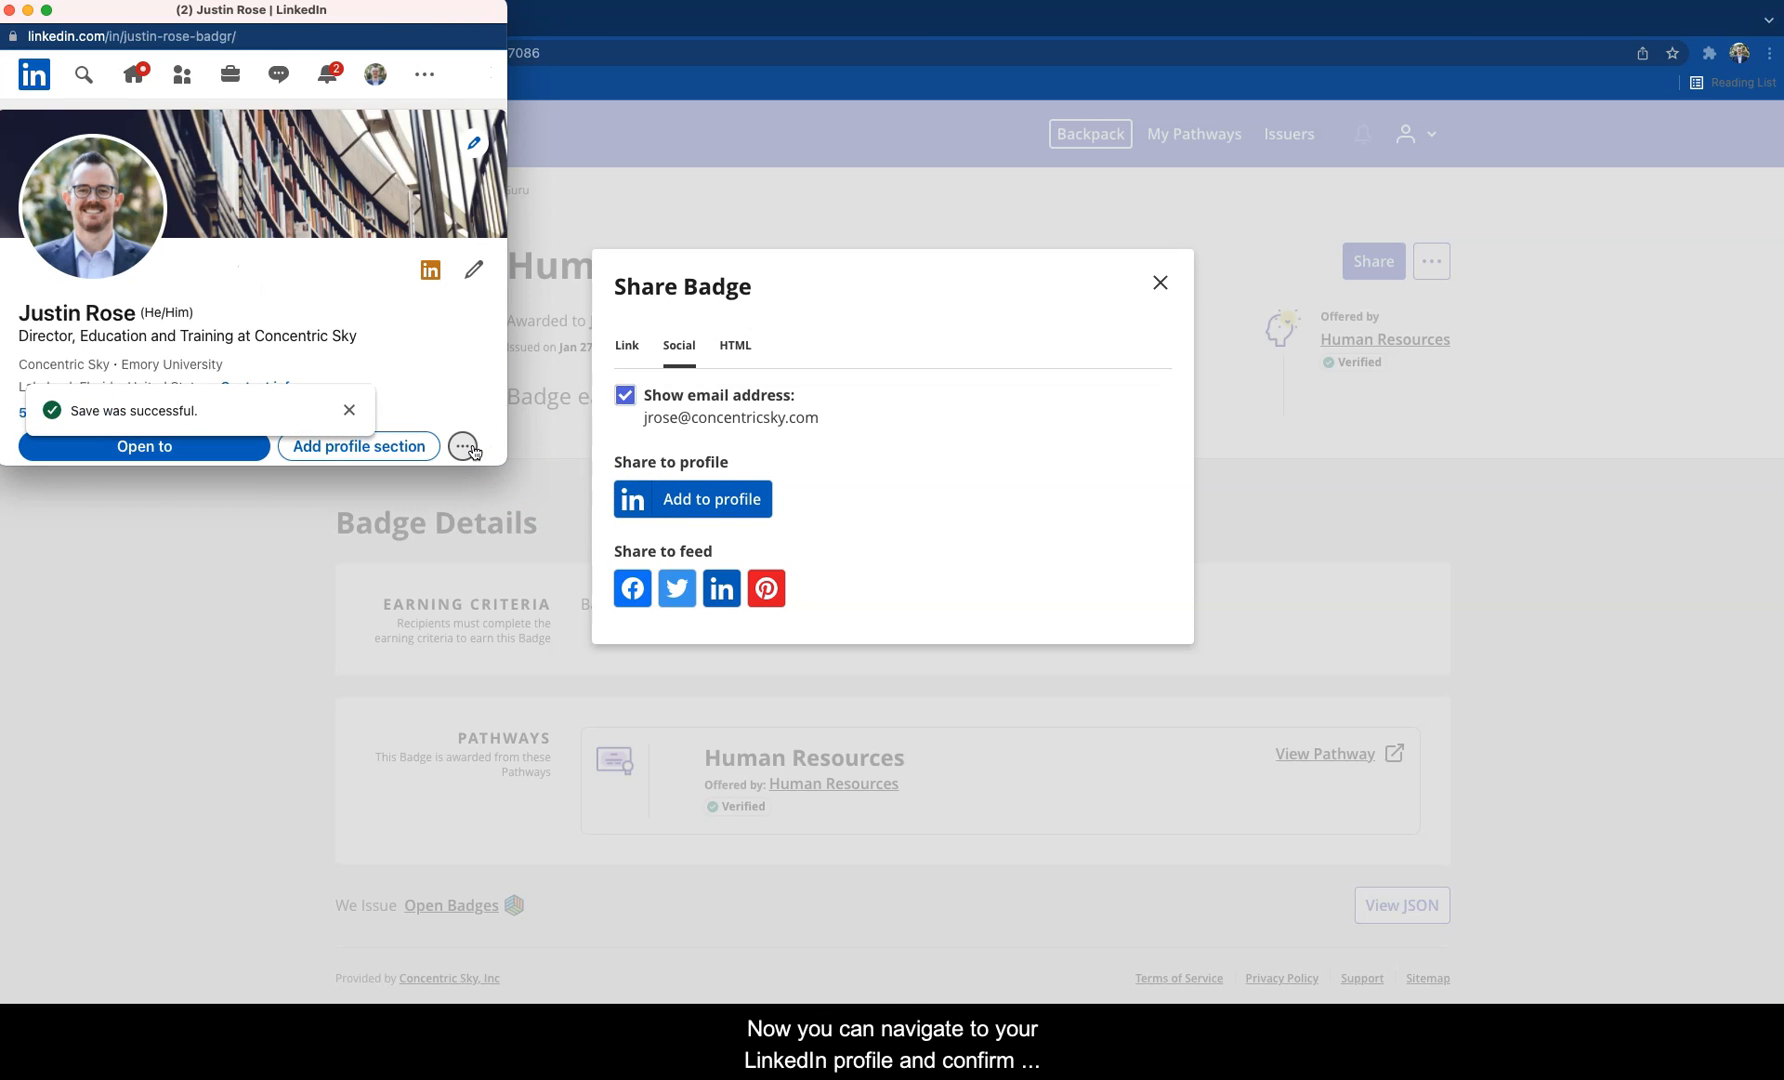